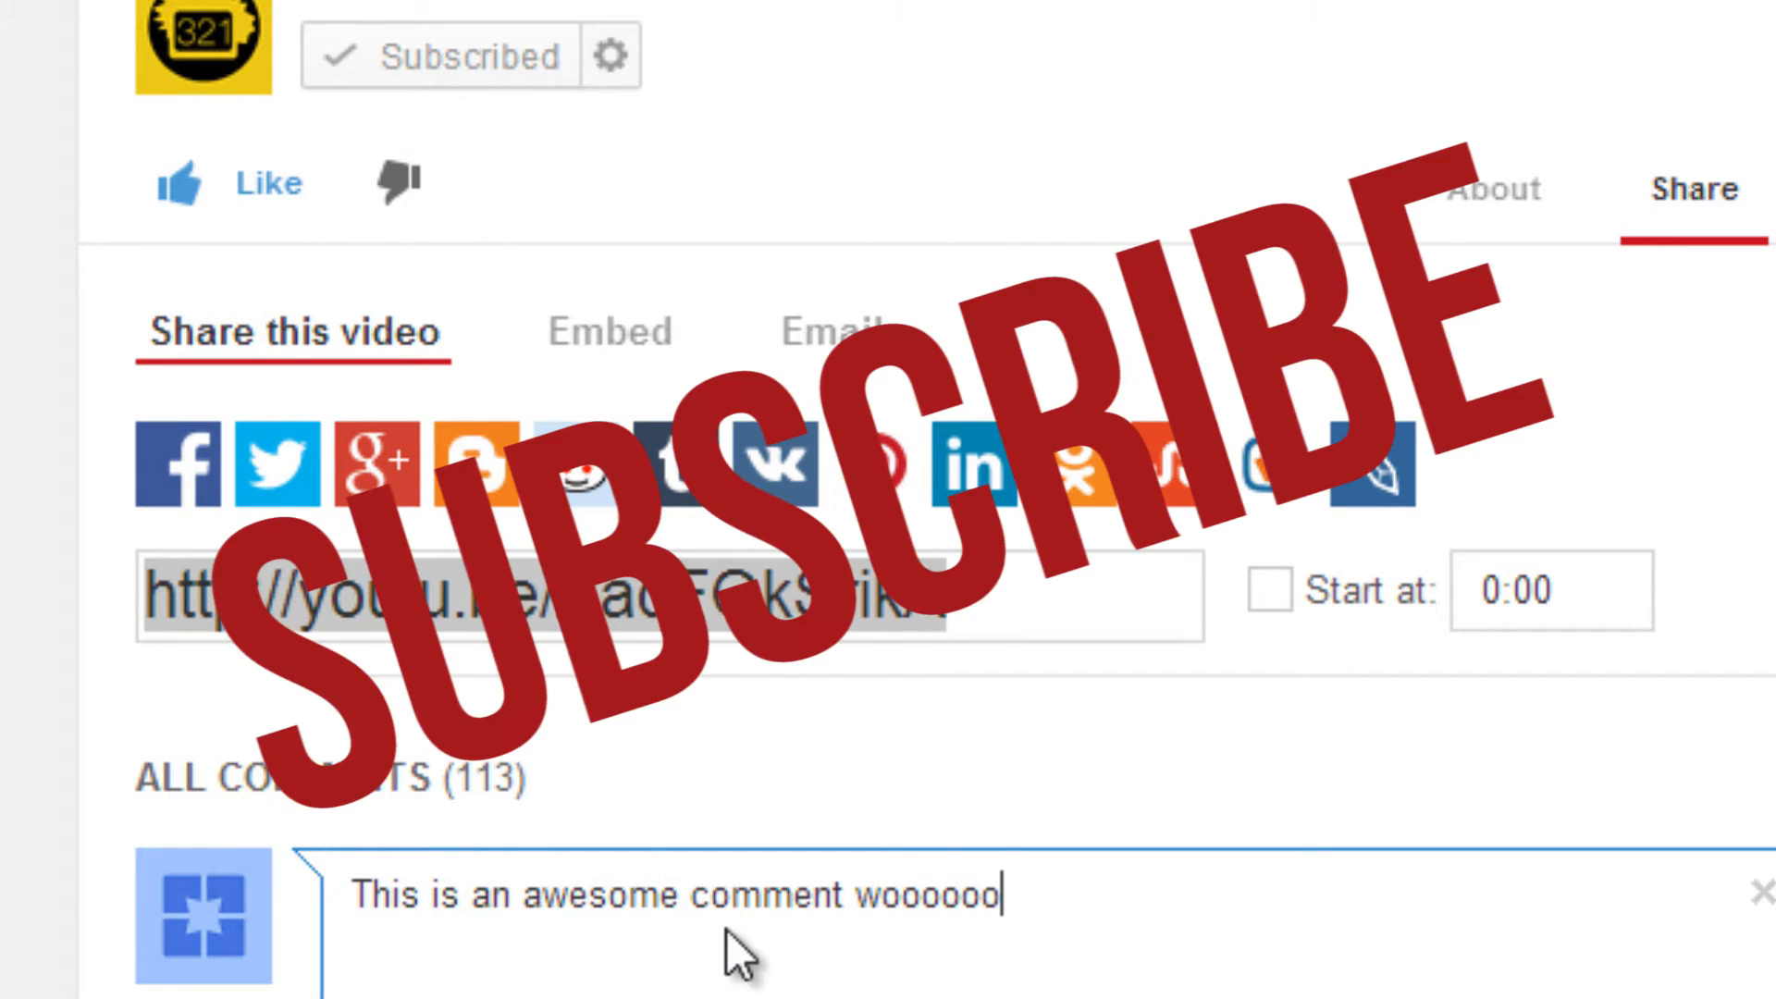
{"action": "mouse_move", "coordinate": [1048, 190]}
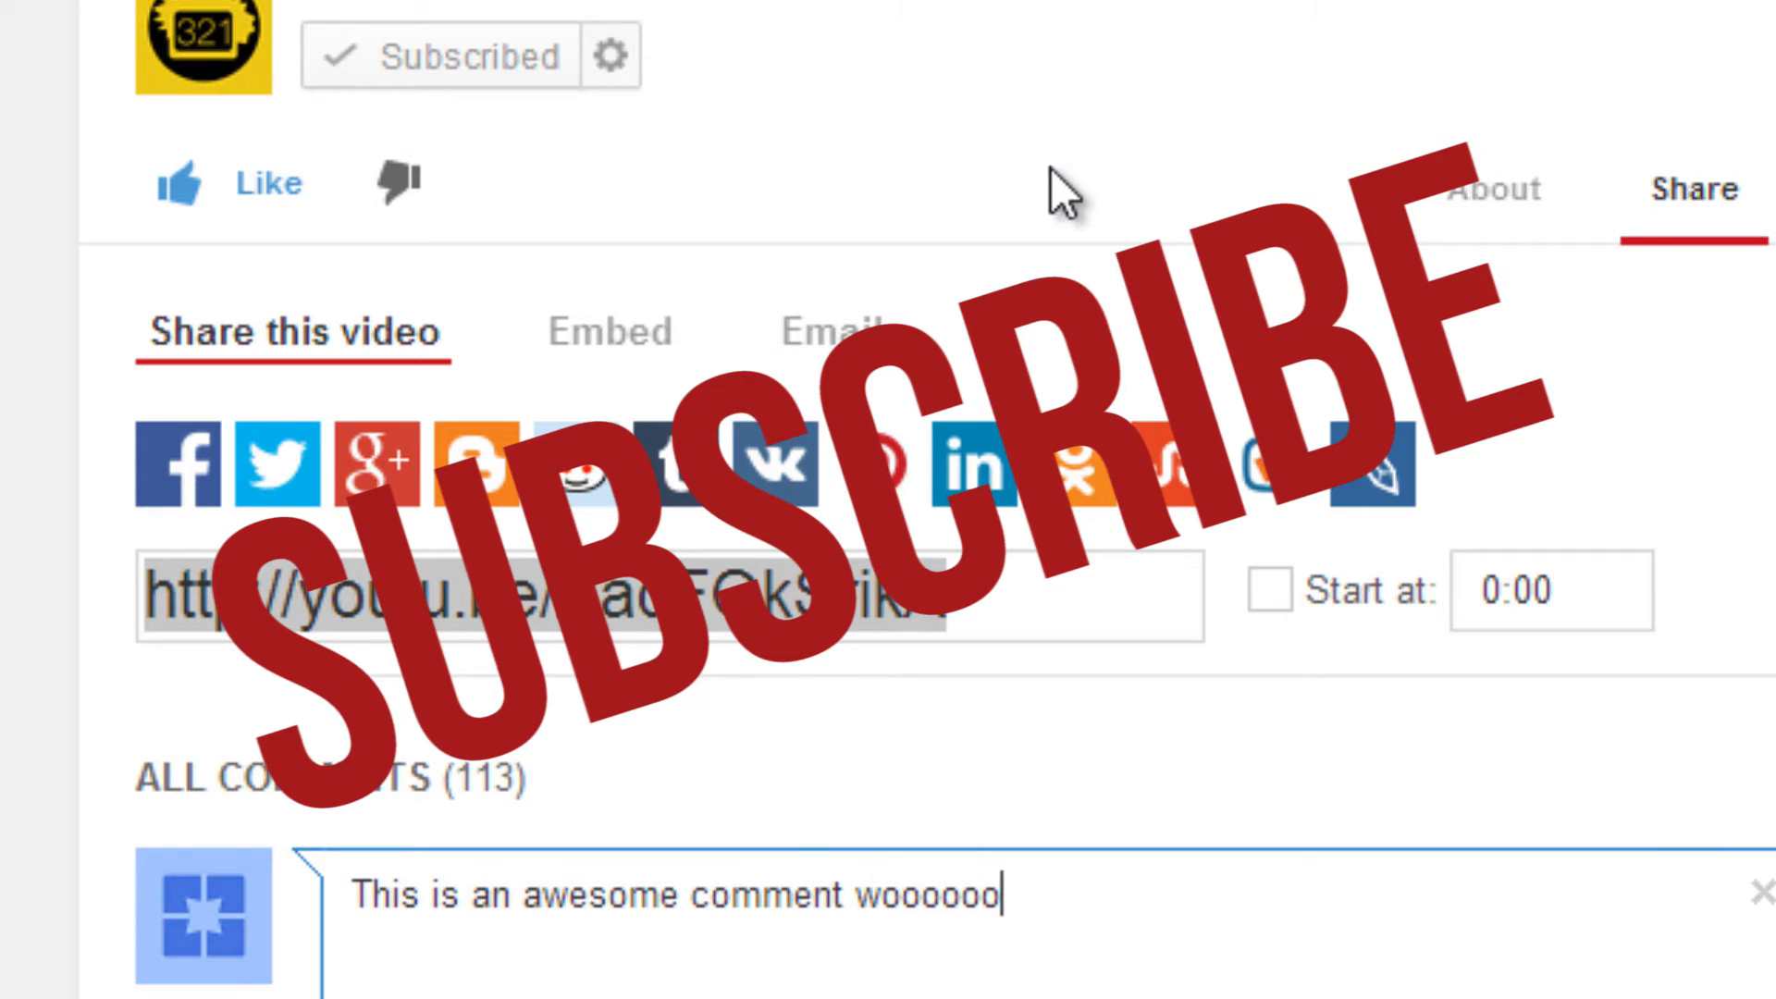